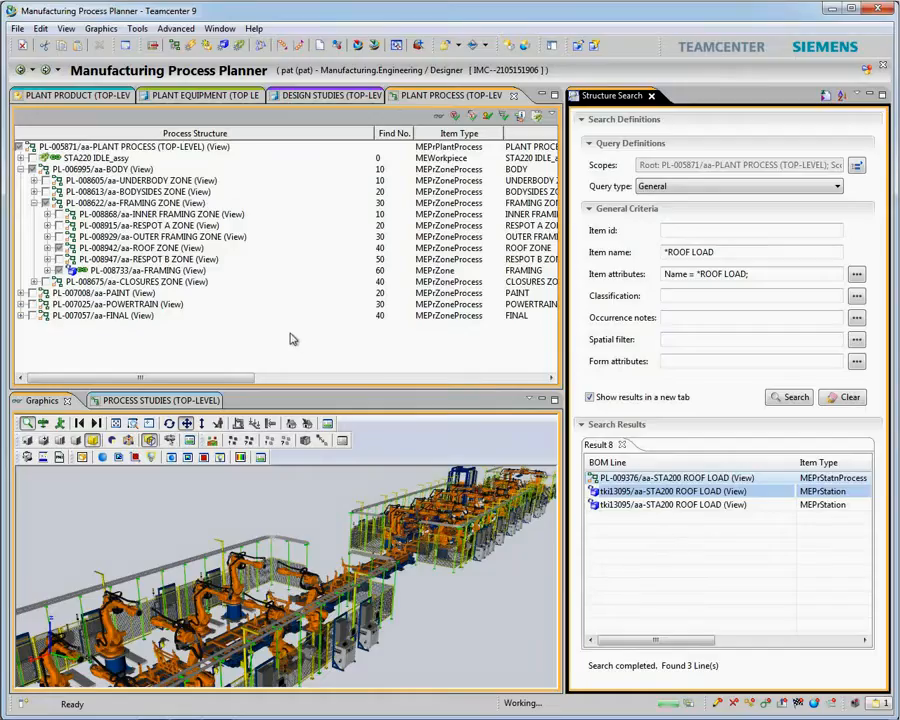
- Locate the found STA200 ROOF LOAD station in the process structure
right_click(140, 280)
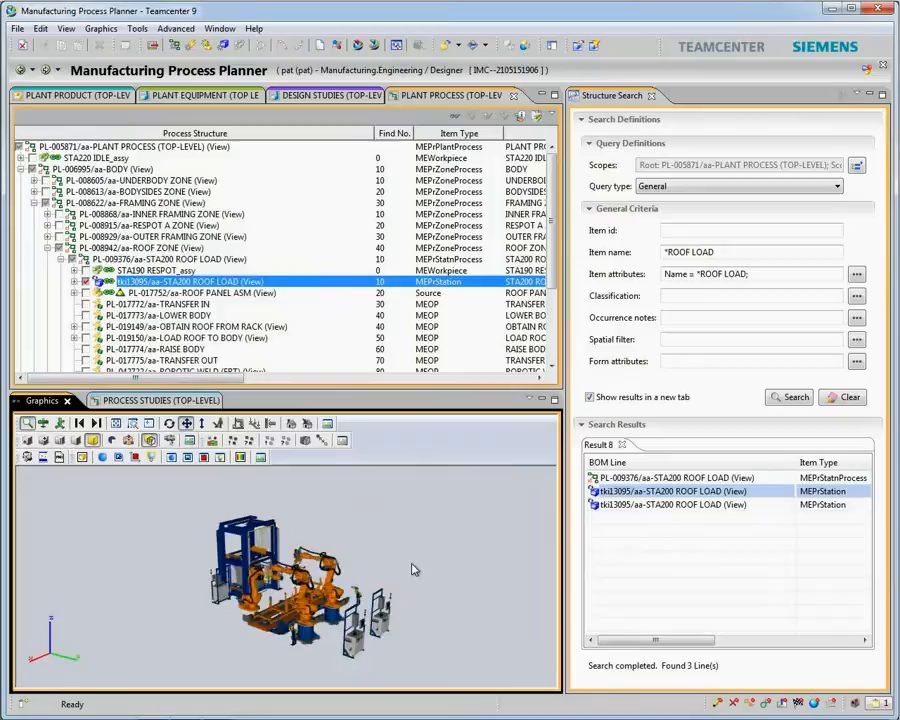
- Run an accountability check of roof parts against the plant process with source and target flipped
click(132, 20)
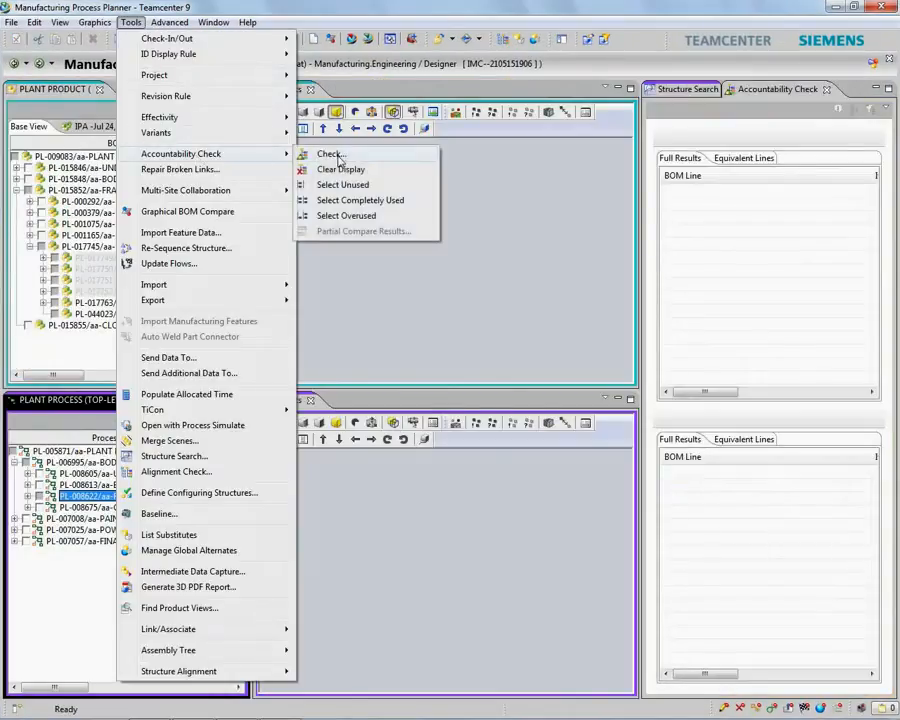
click(332, 152)
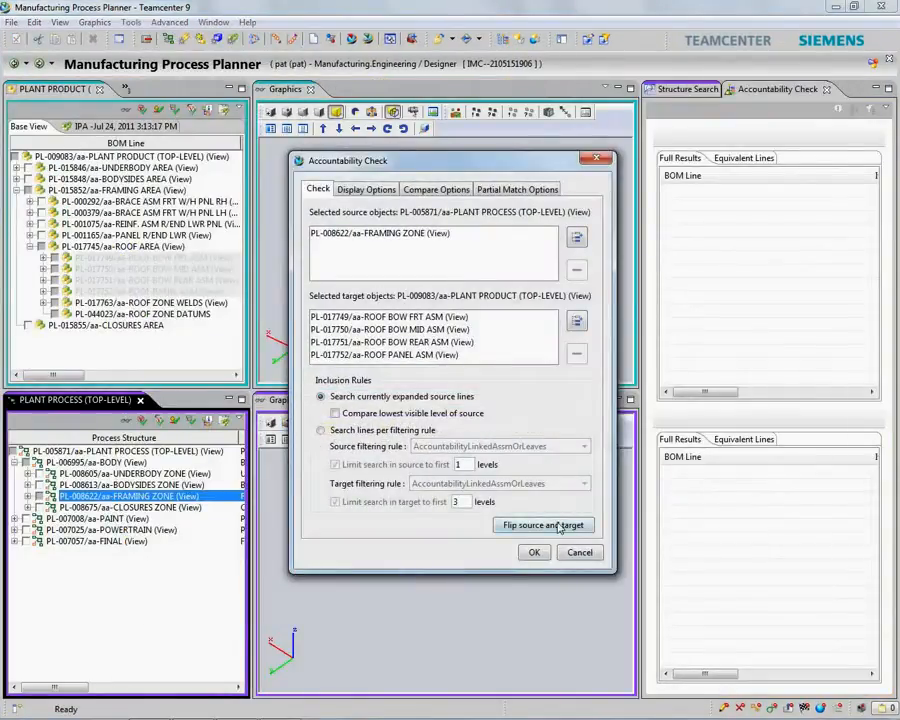
click(544, 524)
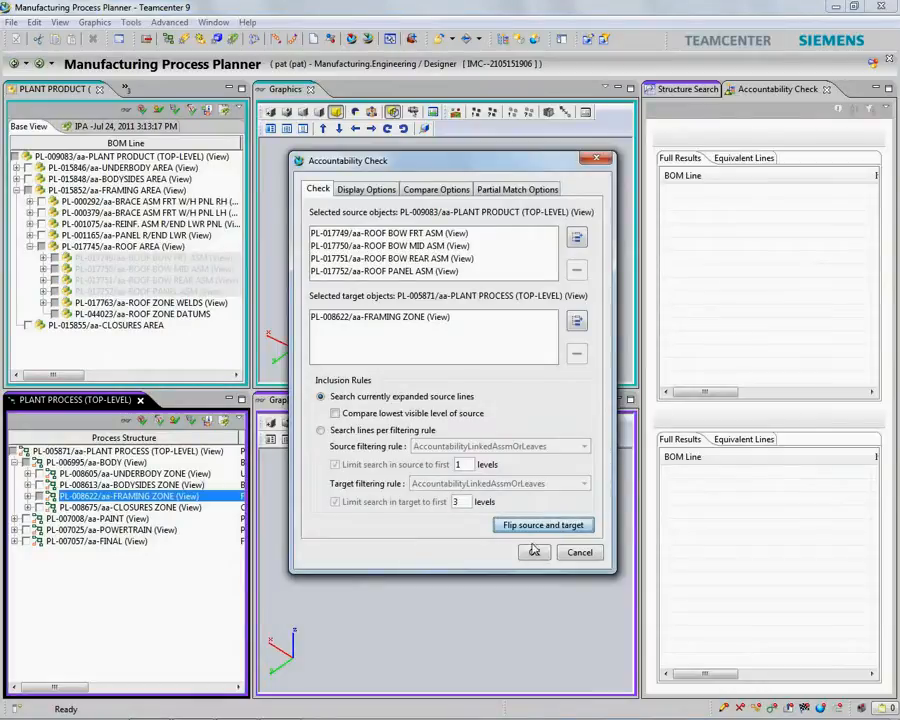
click(534, 552)
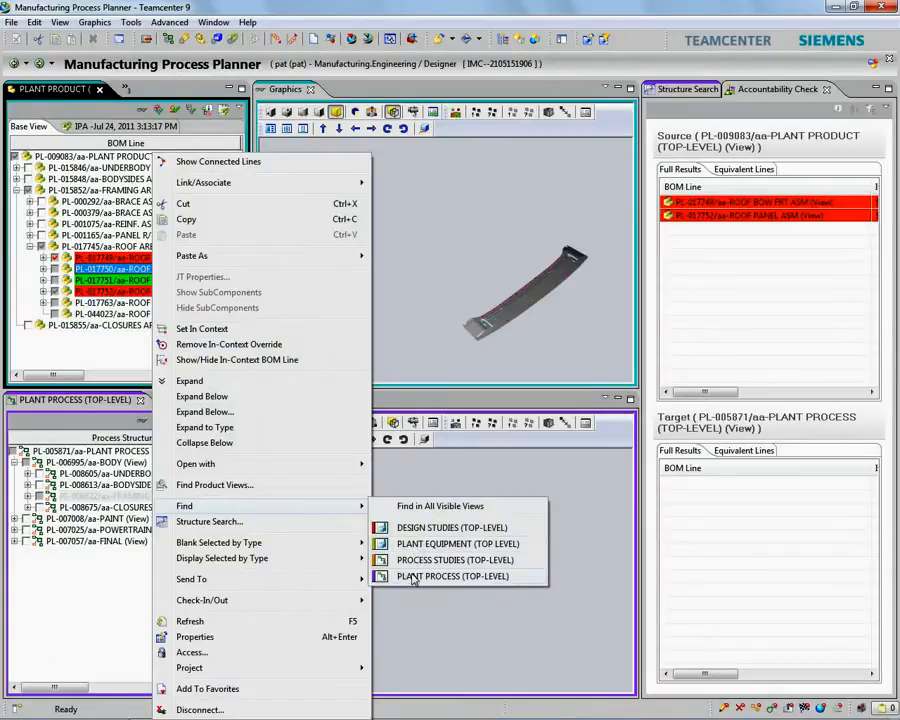
- Find the flagged roof part in the plant process and assign the roof bow assemblies to the STA110 station
click(452, 576)
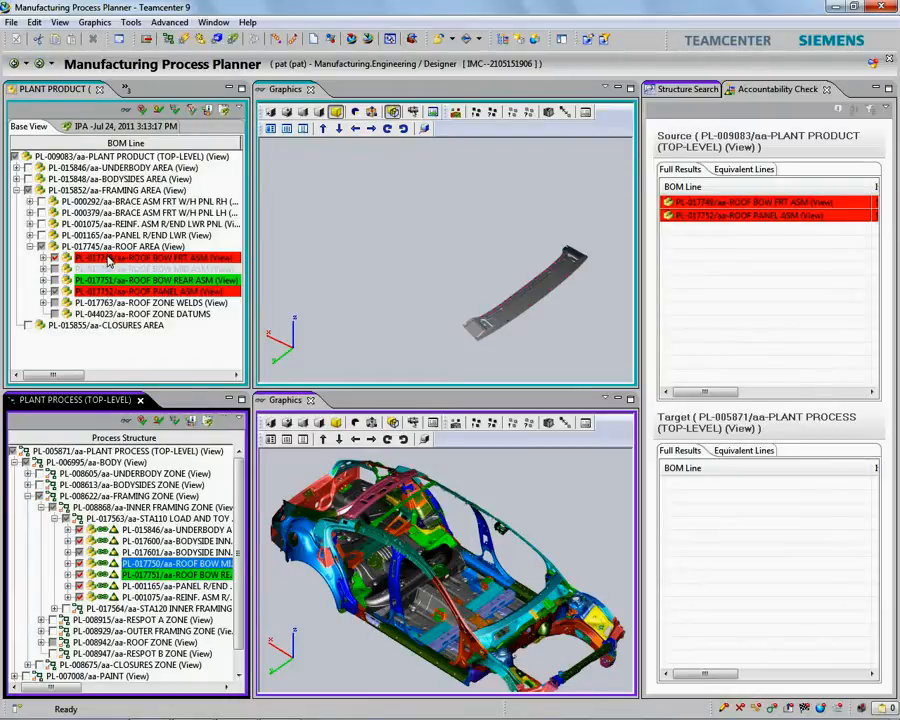
click(150, 268)
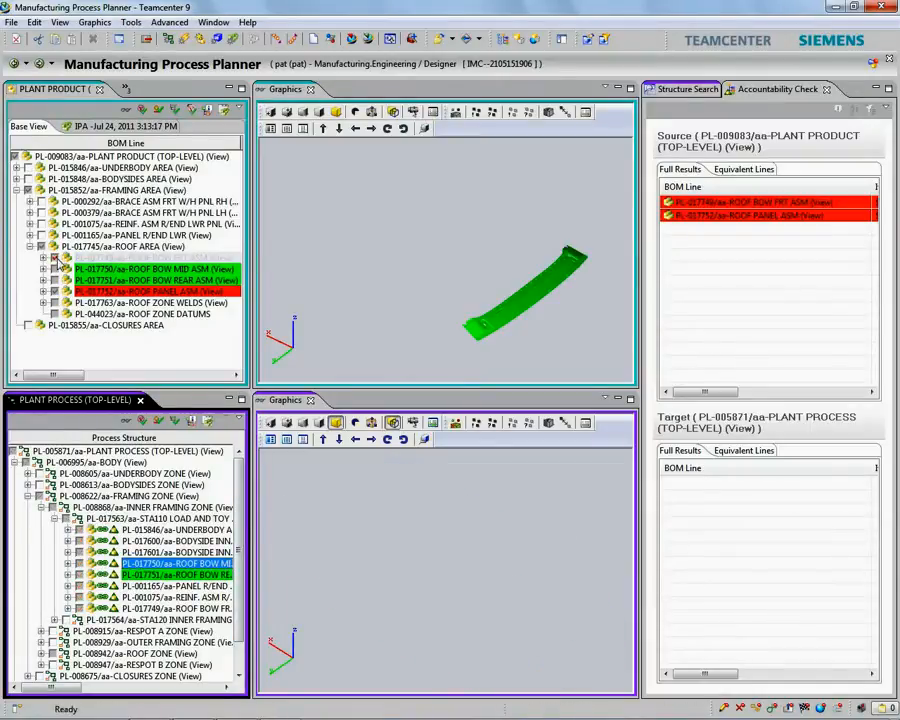
- Show the roof panel and search the structure for item name 'ROOF LOAD', locating the station in the tree
right_click(764, 216)
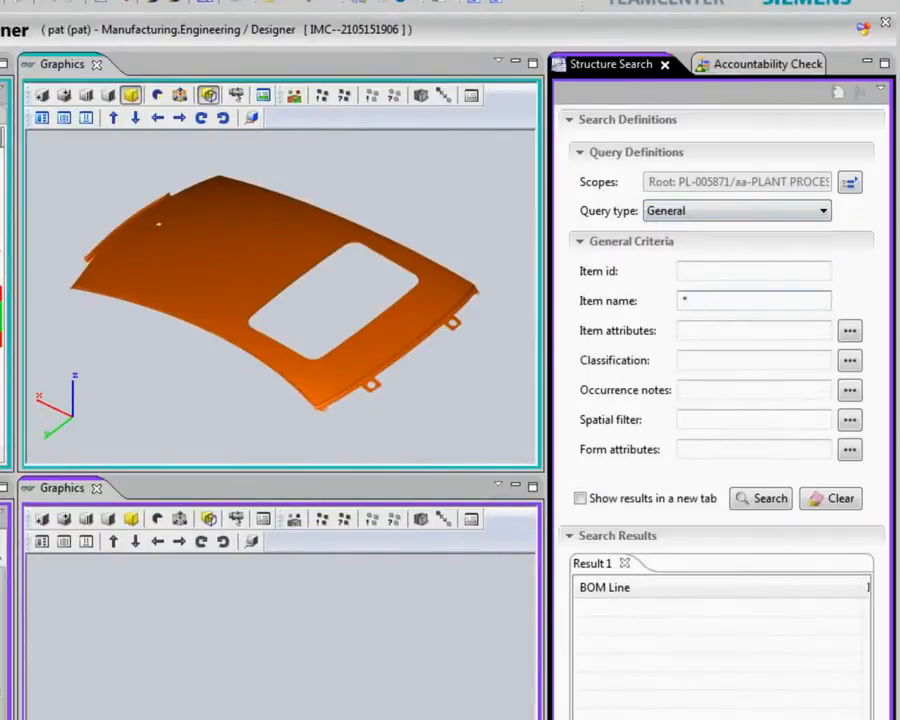
text(ROOF LOAD*)
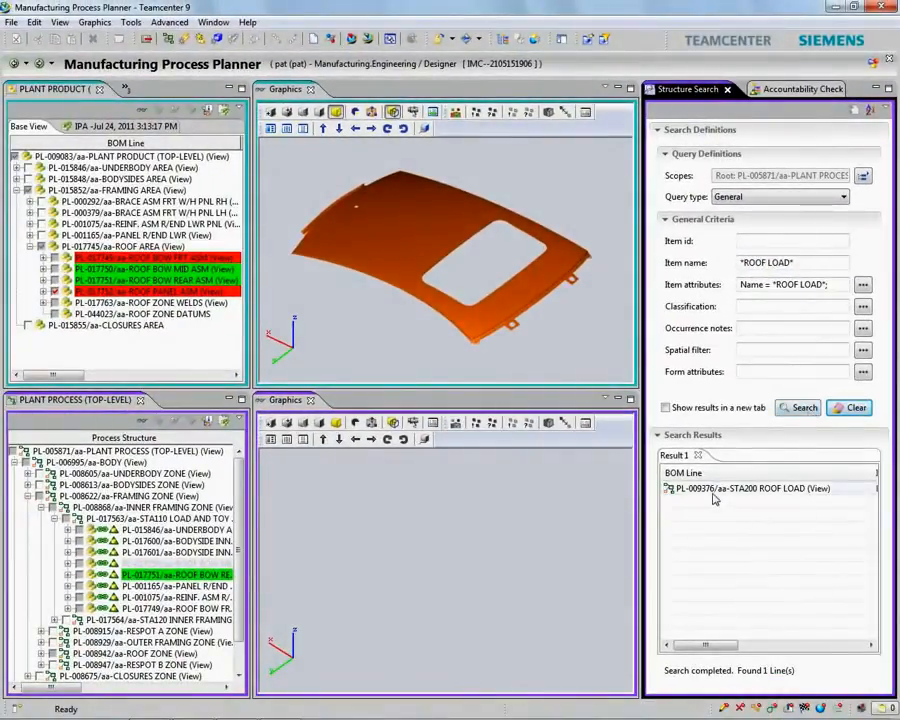
right_click(760, 488)
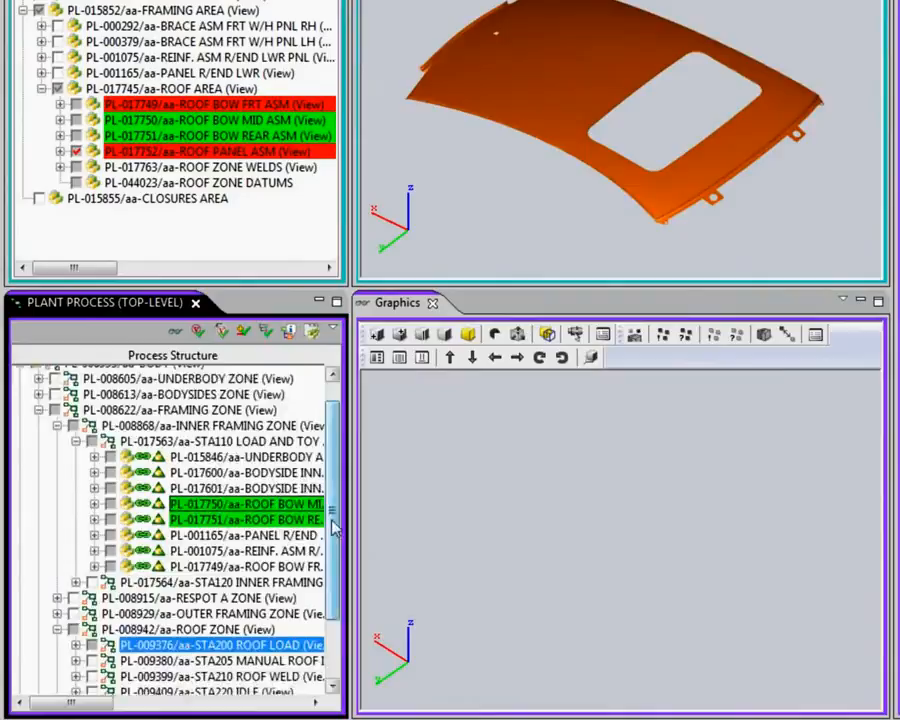
scroll(down, 3)
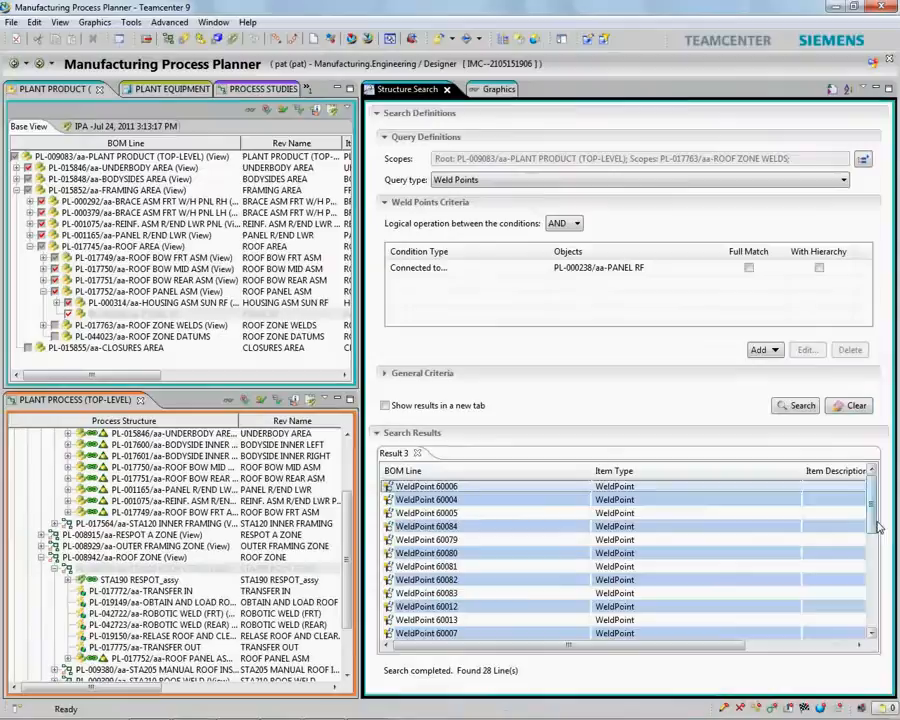
- Select the 28 weld points found connected to the roof panel
click(472, 88)
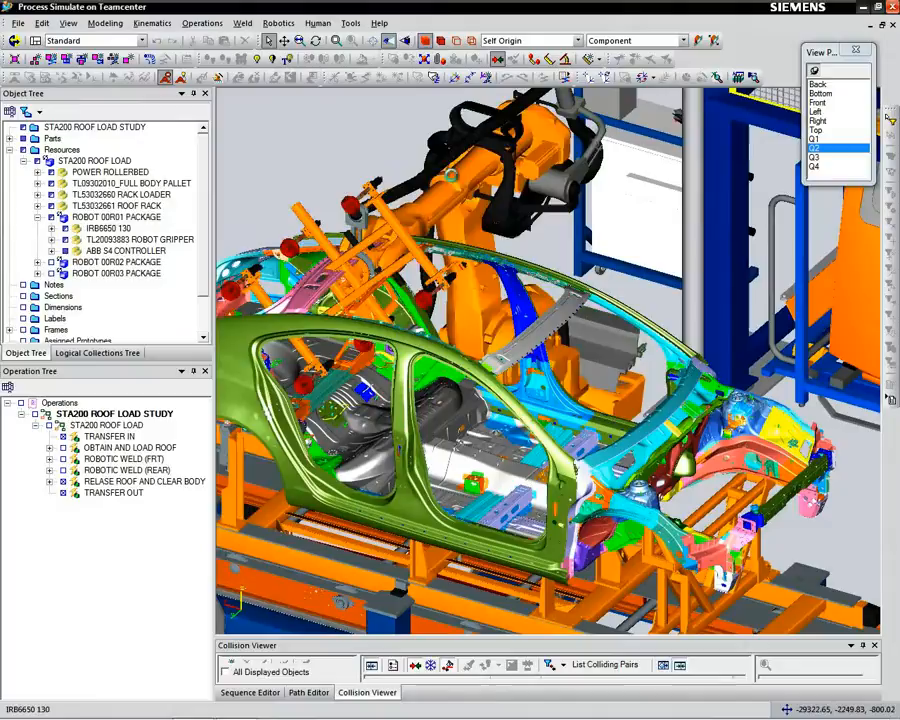
- Reach-test the IRB6650 130 robot with Robot Jog, then bring up the Resource Browser
click(96, 228)
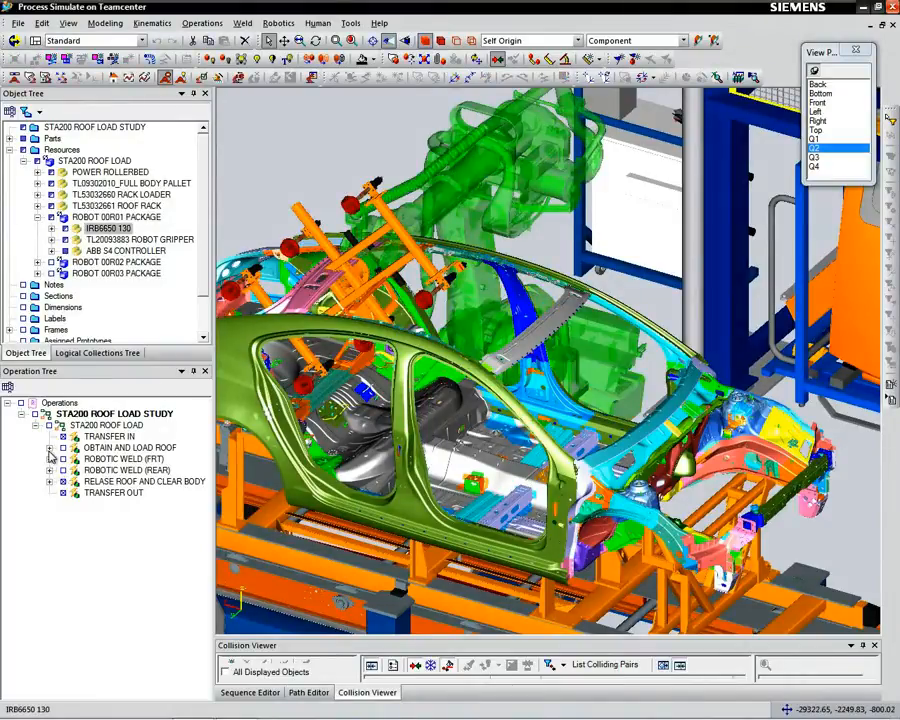
click(48, 448)
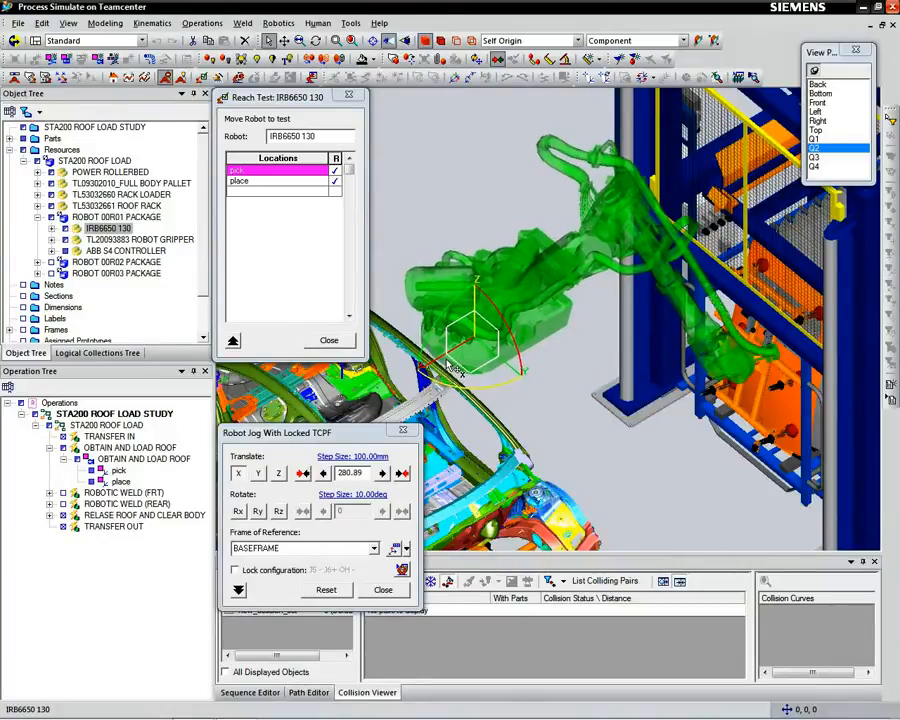
click(384, 588)
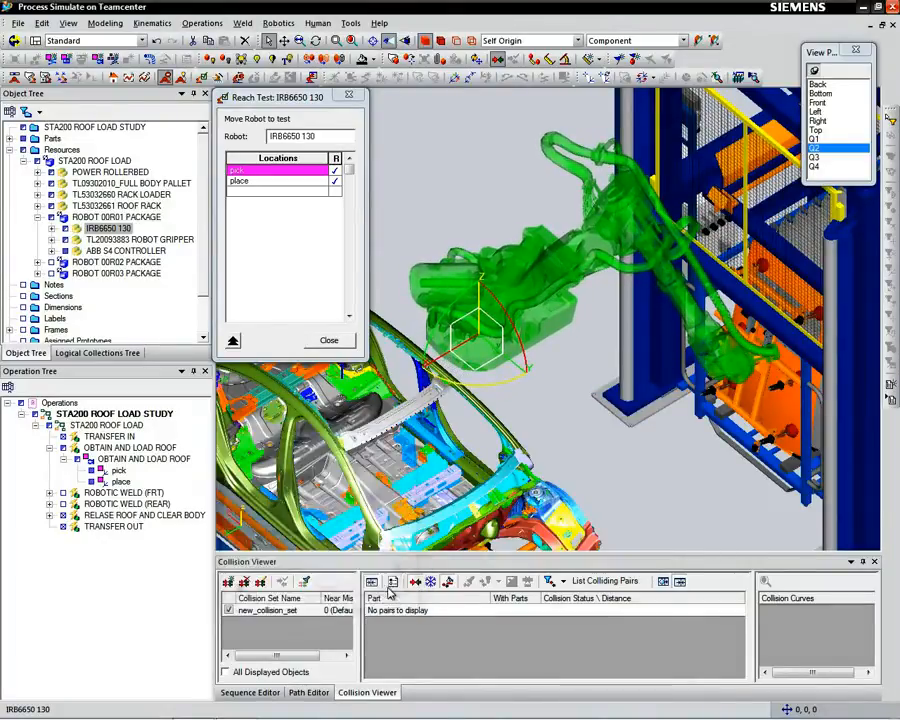
click(270, 168)
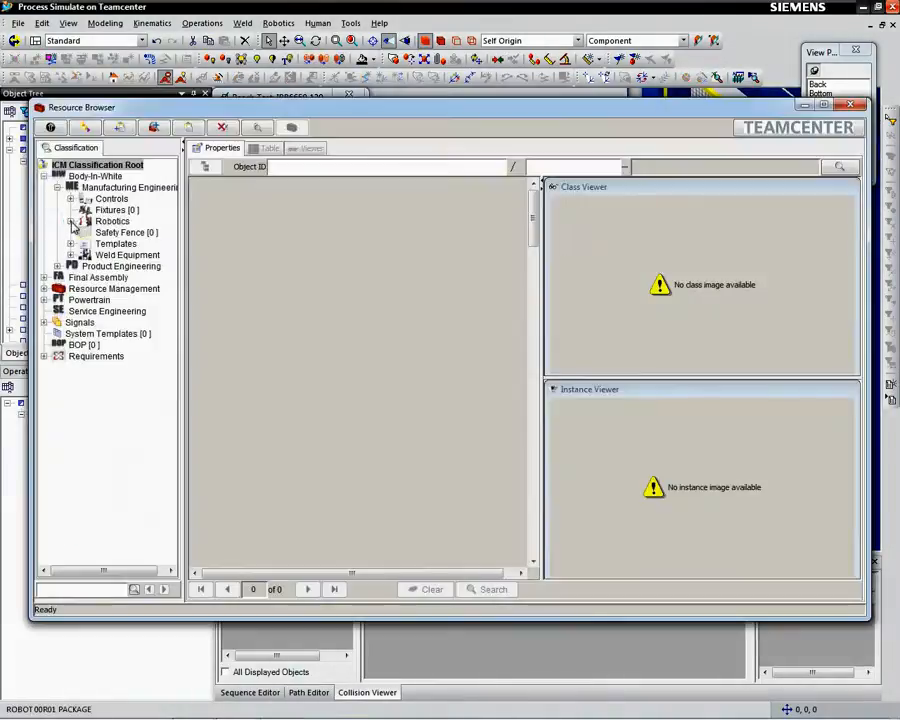
- Choose a riser height from the Robotics > Risers class and load that robot riser into the study
click(76, 220)
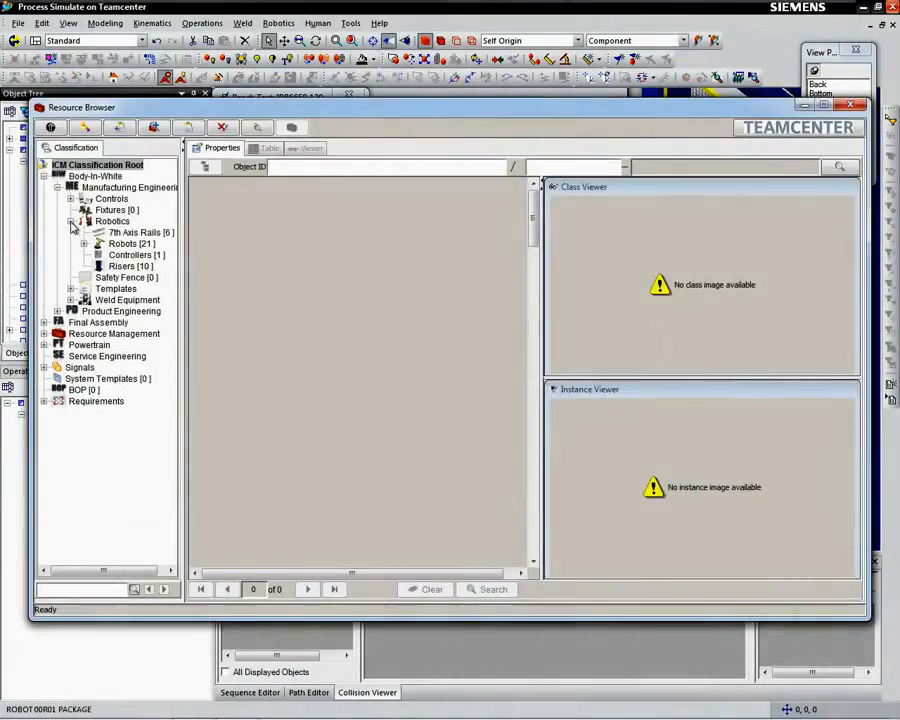
click(128, 266)
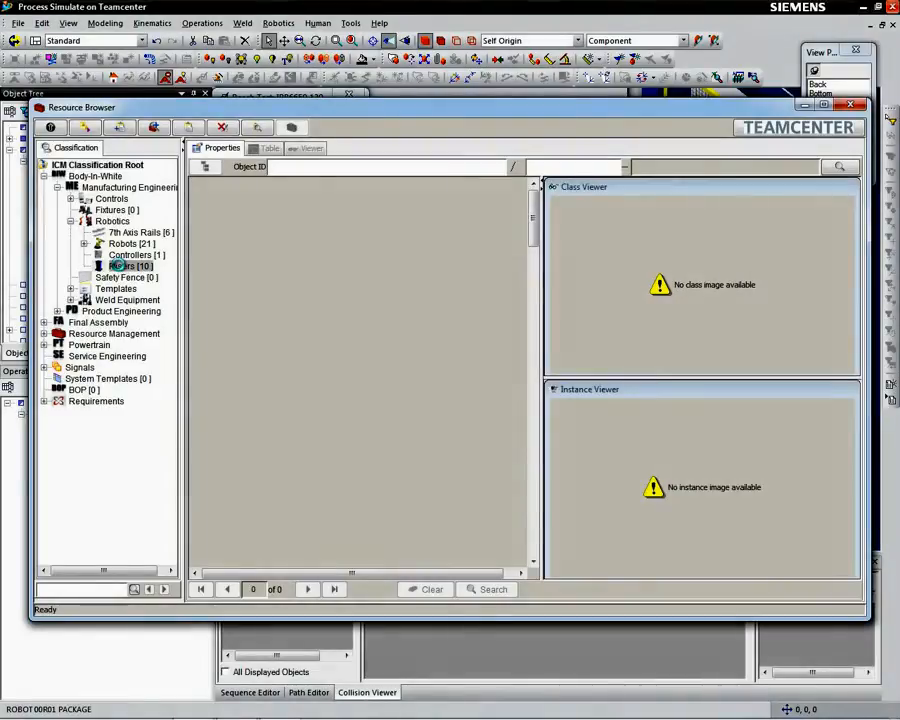
click(124, 264)
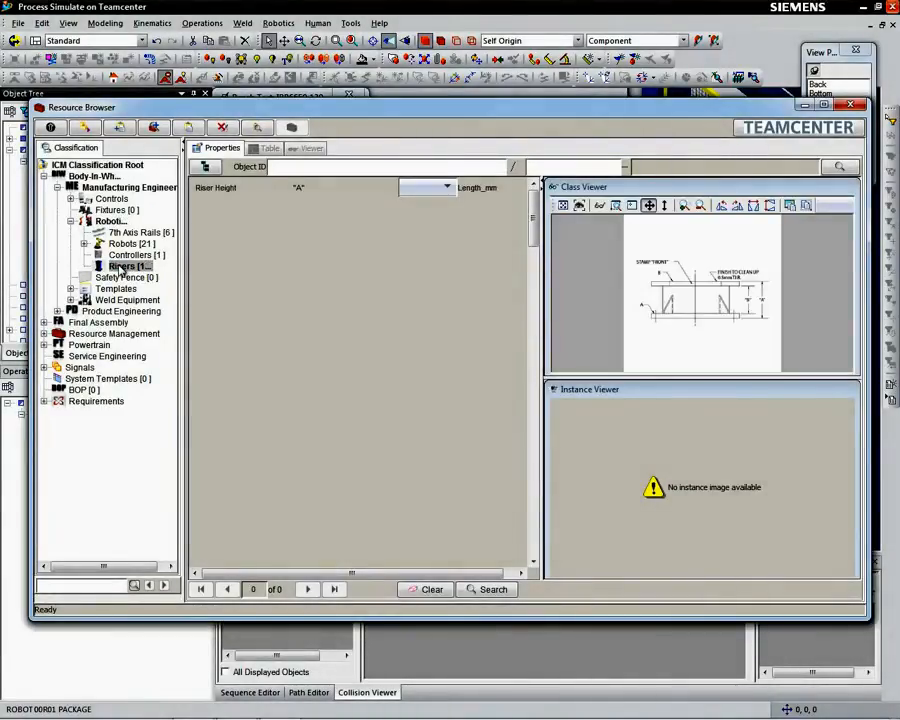
click(446, 188)
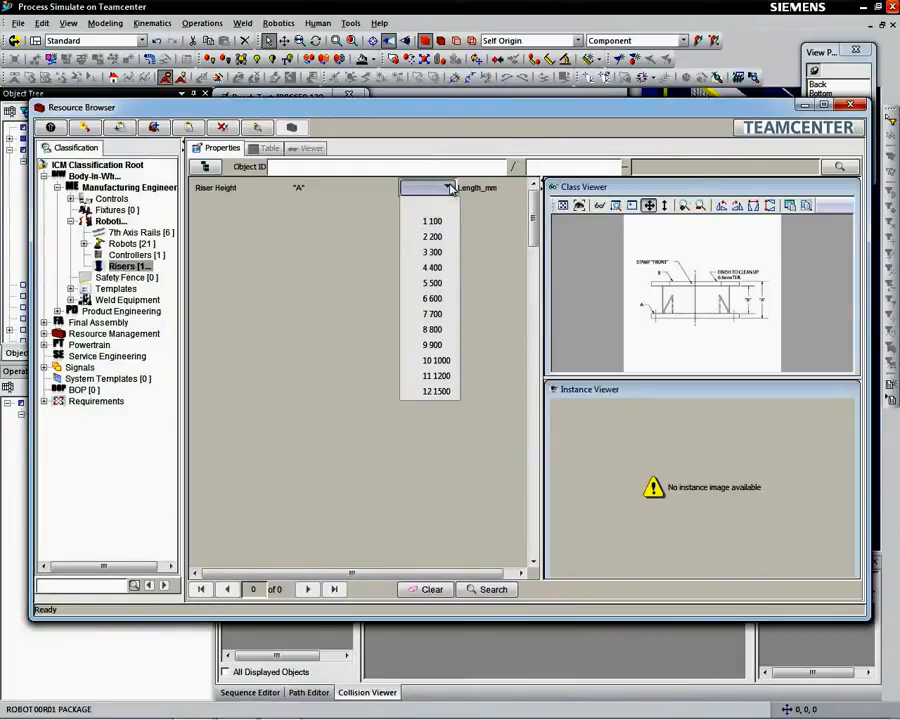
click(432, 344)
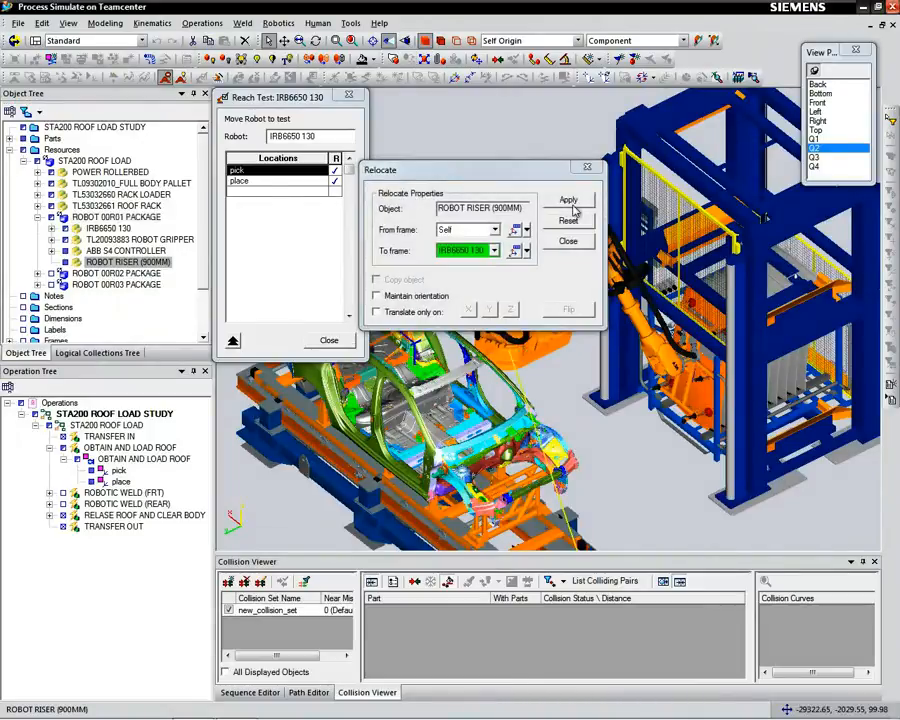
- Relocate the riser to the IRB6650 130 robot's base frame and end the reach test
click(568, 200)
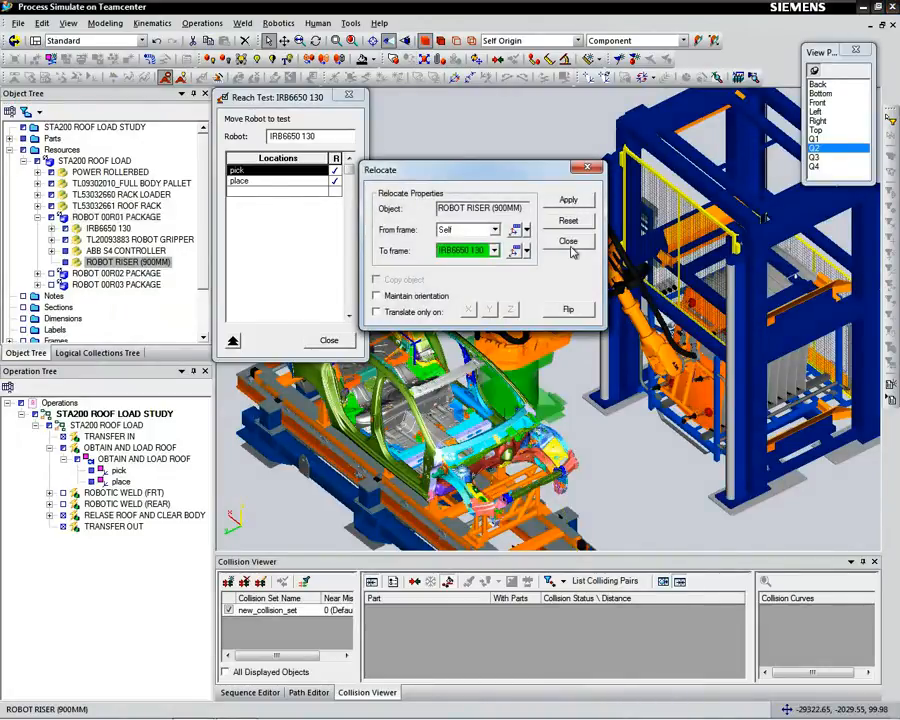
click(568, 240)
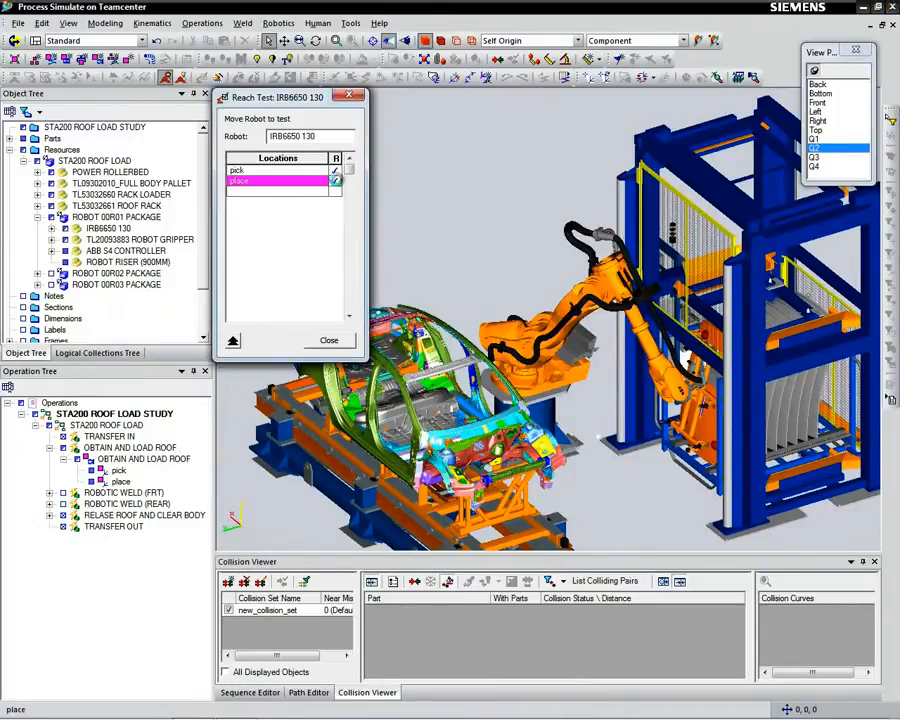
click(336, 180)
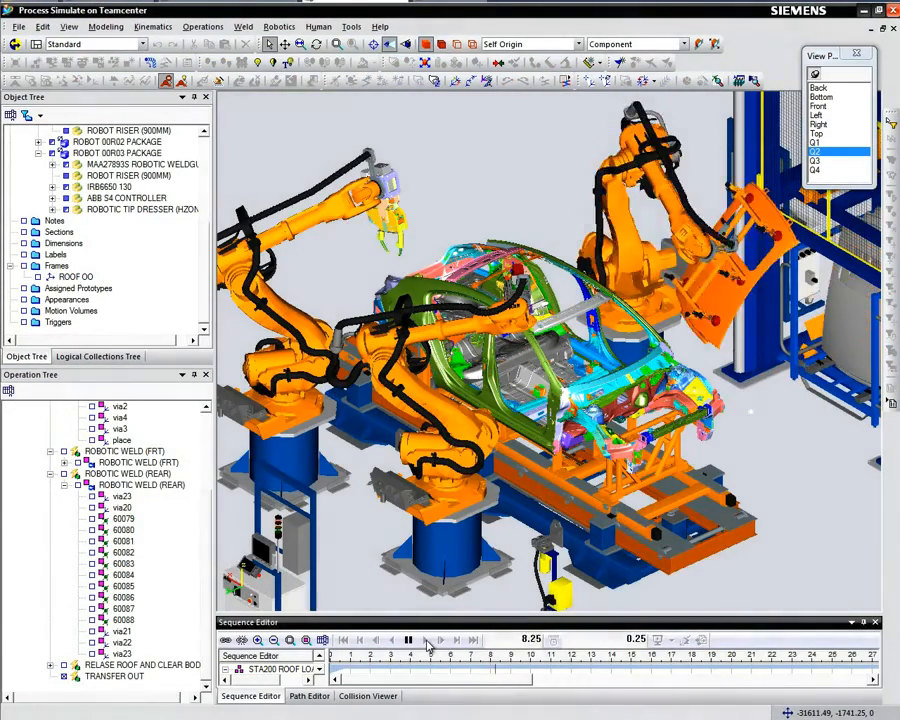
- Play the station operation to about 40 seconds, watching the robots on risers weld the car body
click(408, 640)
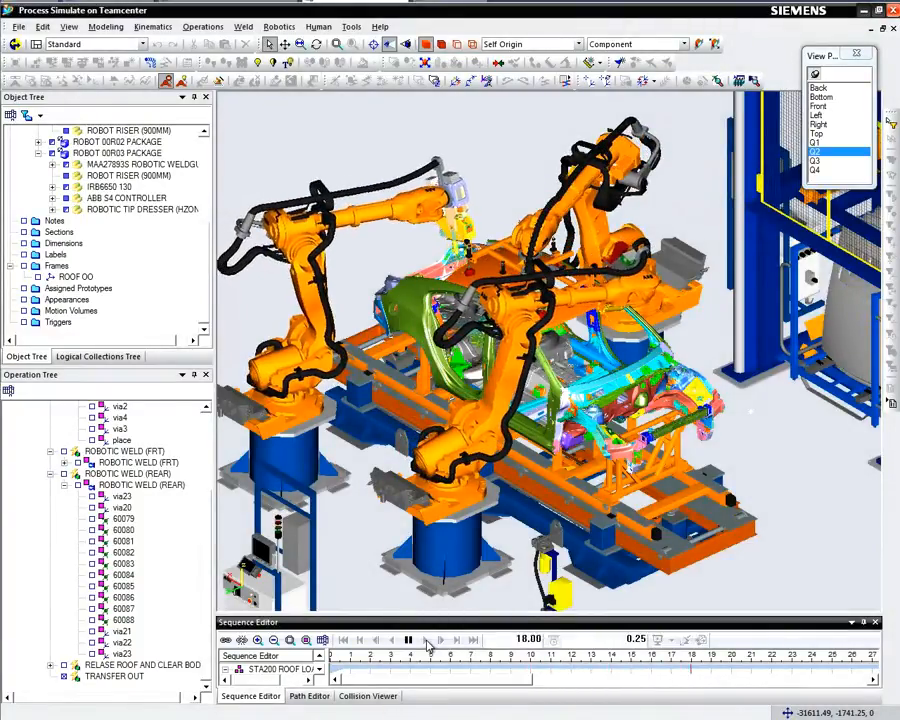
click(408, 640)
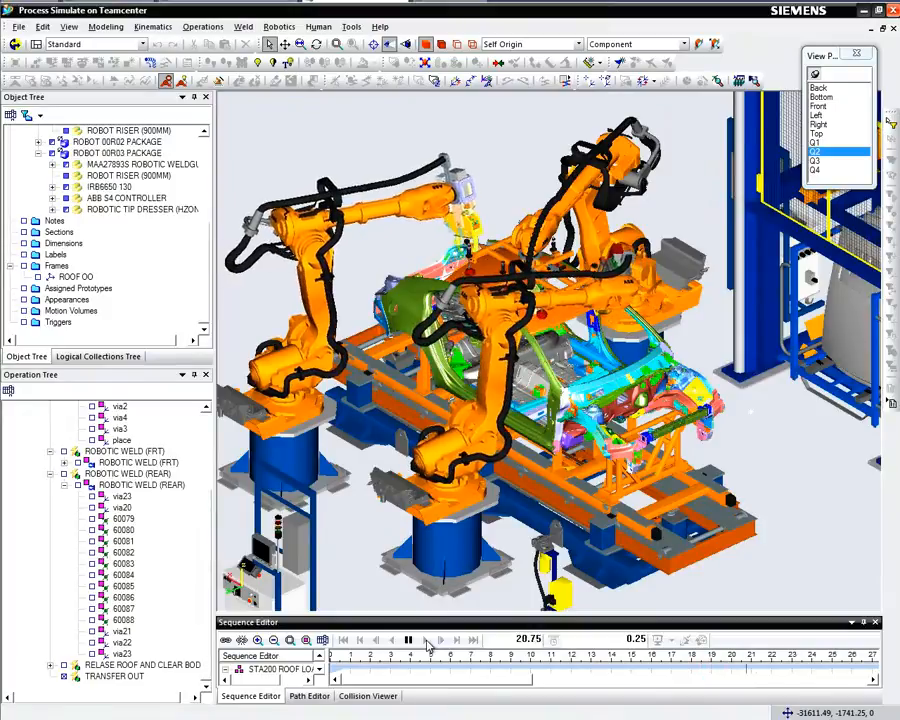
click(408, 640)
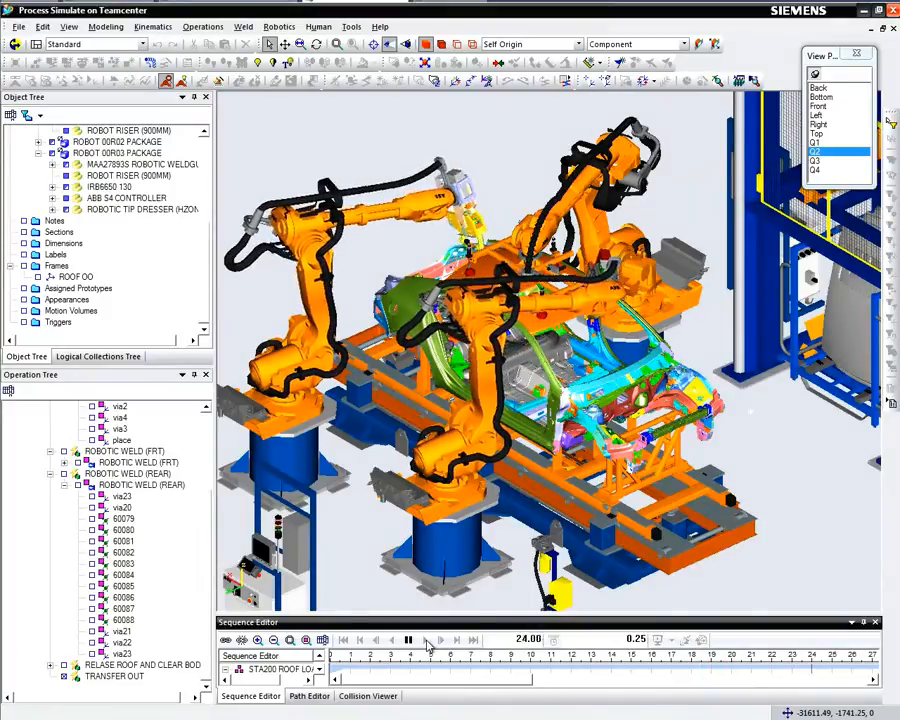
click(408, 640)
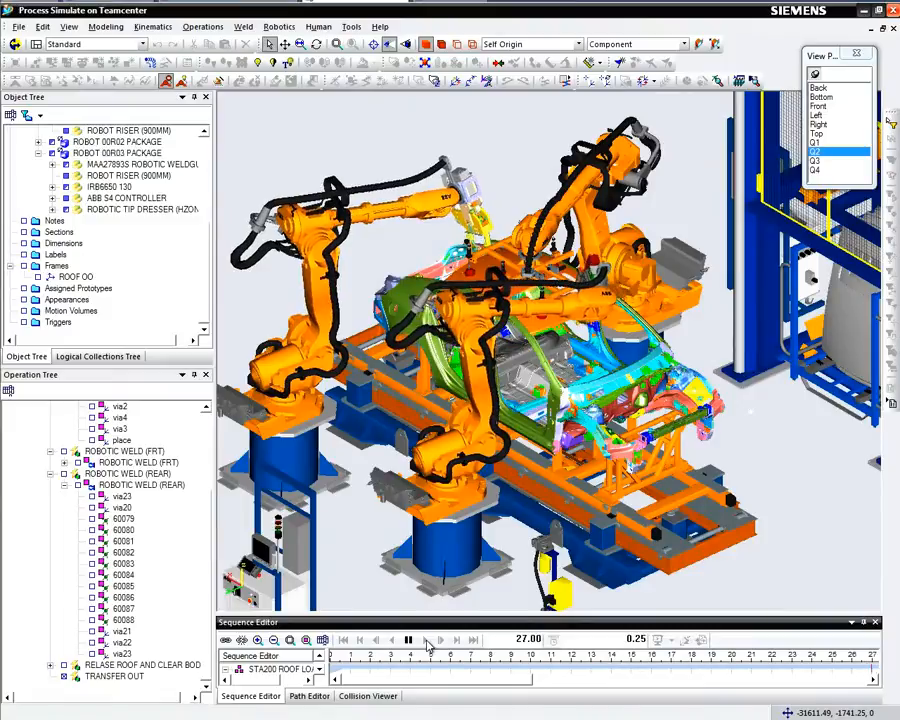
click(408, 640)
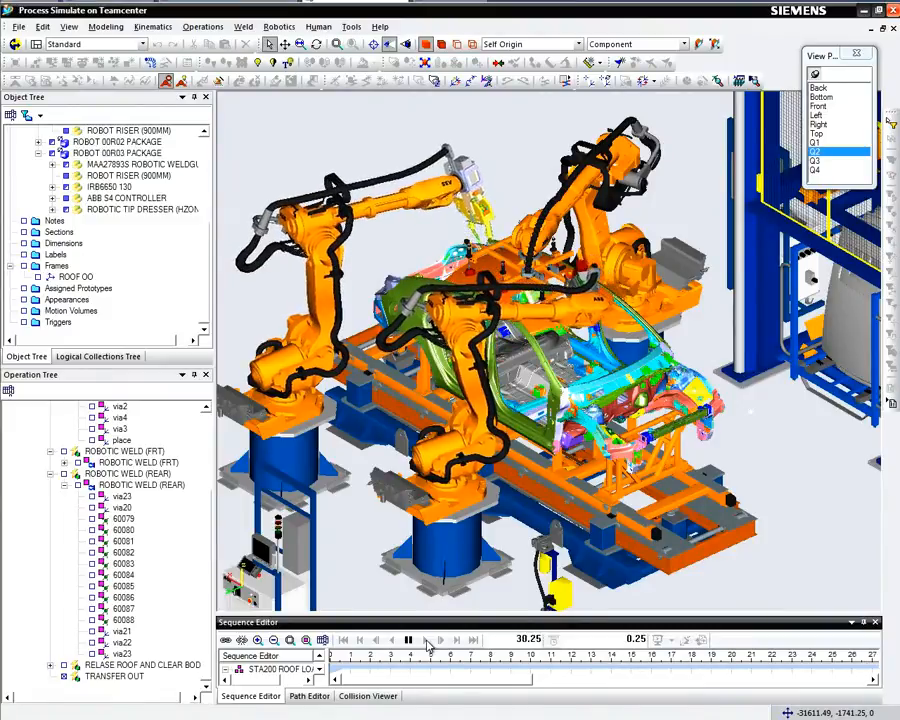
click(408, 640)
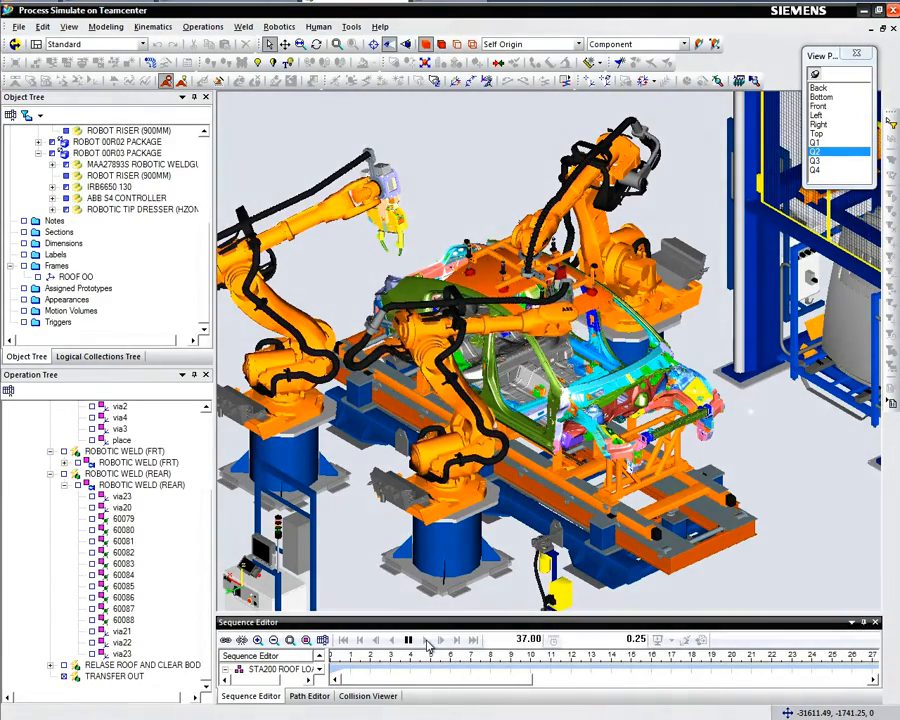
click(408, 640)
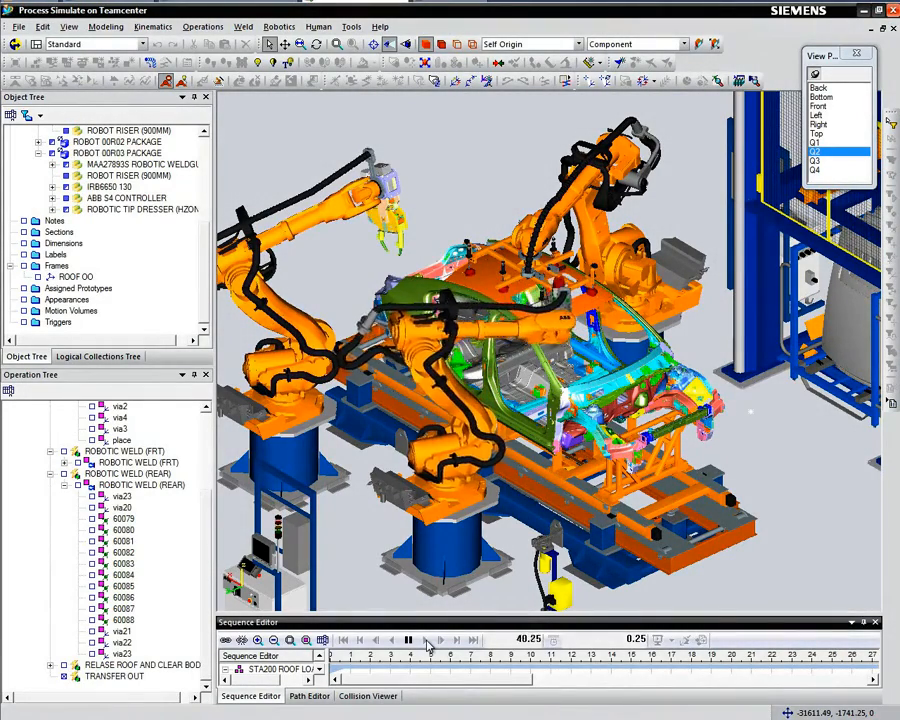